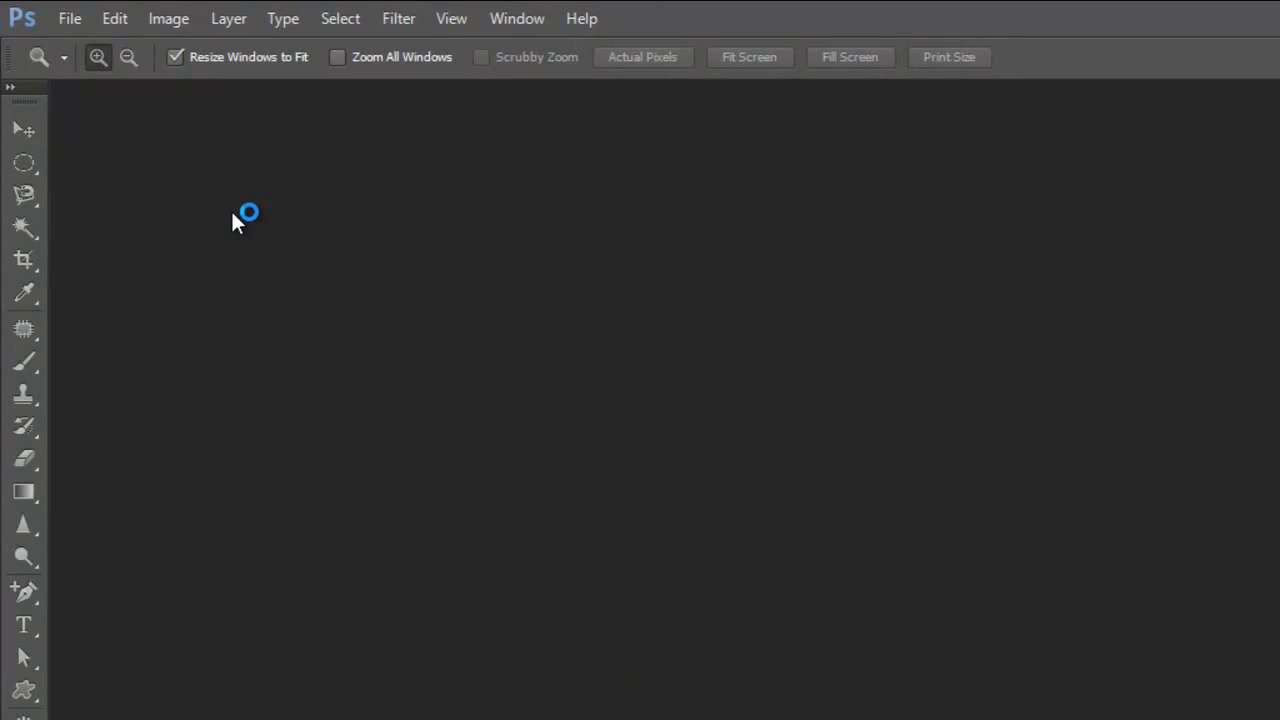
mouse_move(280, 270)
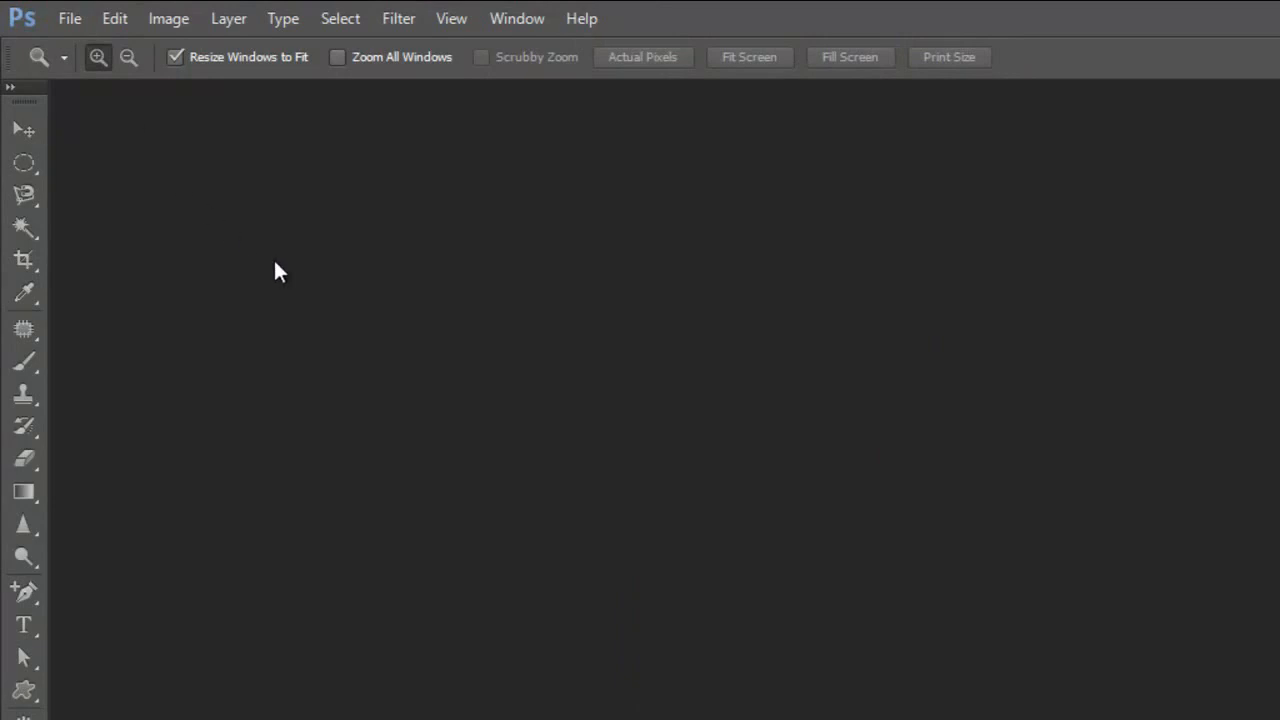
Step: Open the portrait JPG of the auburn-haired woman on a light blue background
click(69, 18)
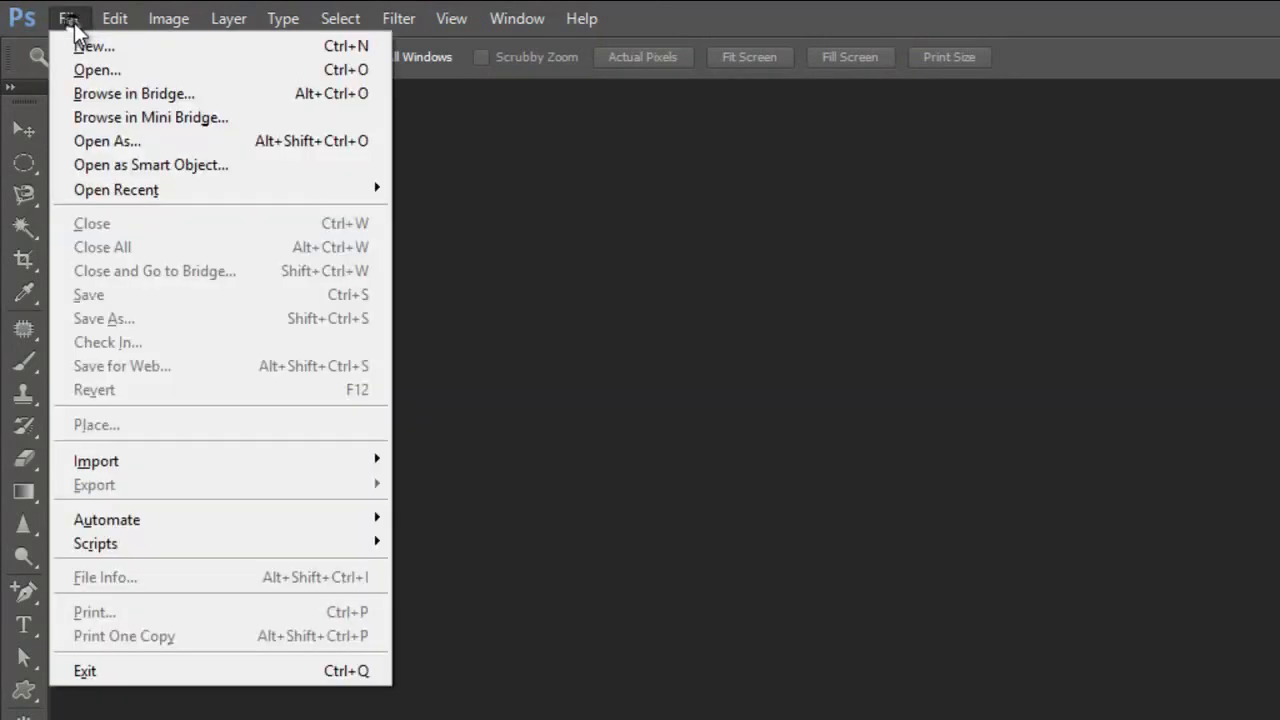
click(97, 69)
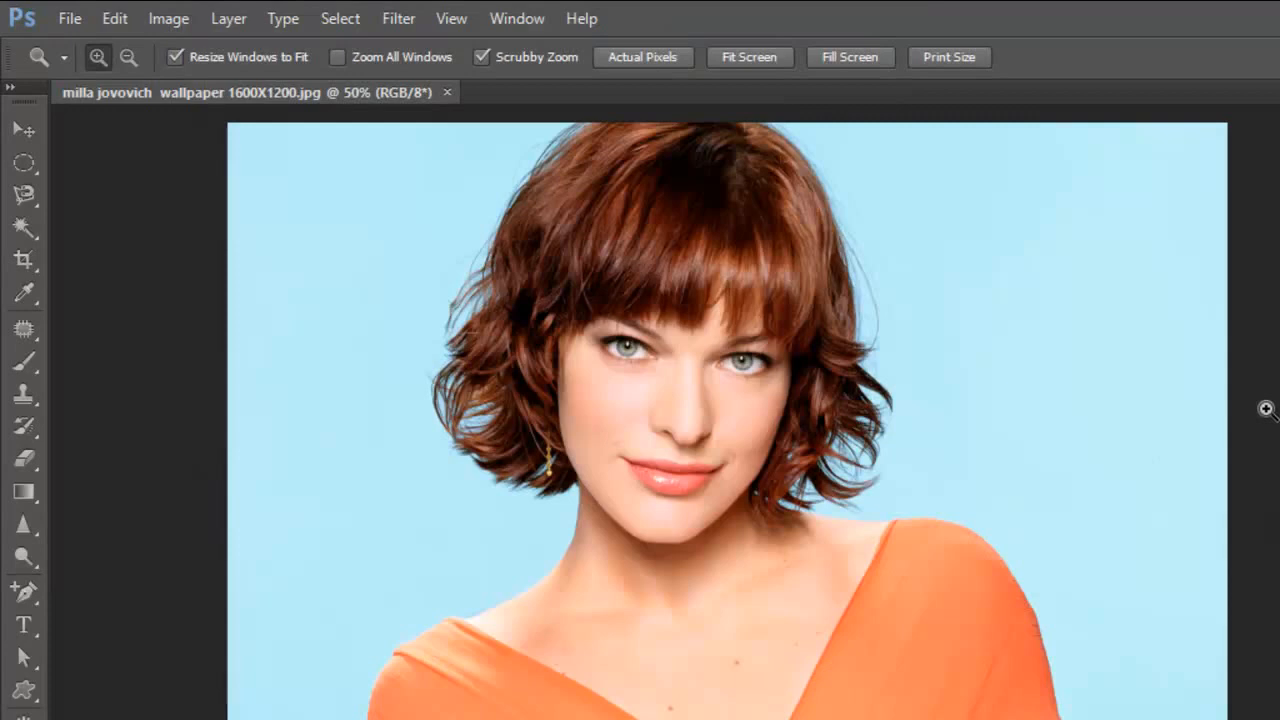
mouse_move(1267, 405)
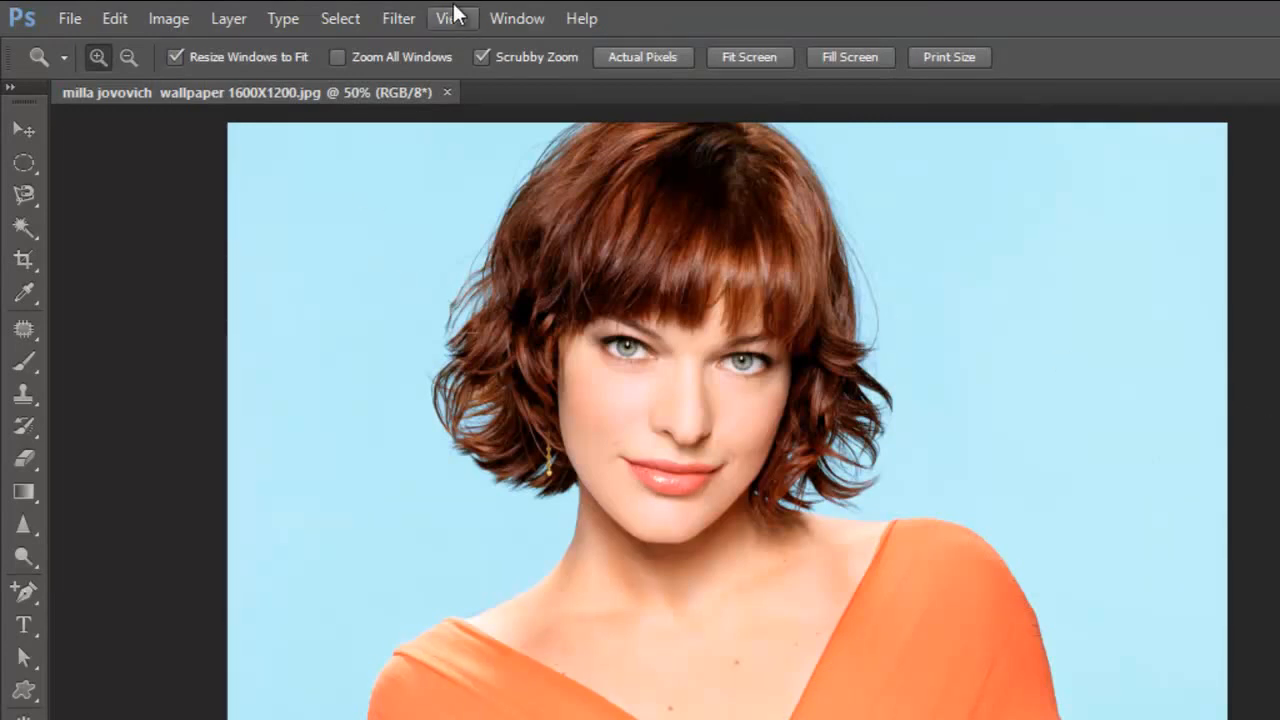
Step: Apply a Gaussian Blur of about 15 px radius to the entire portrait
click(398, 18)
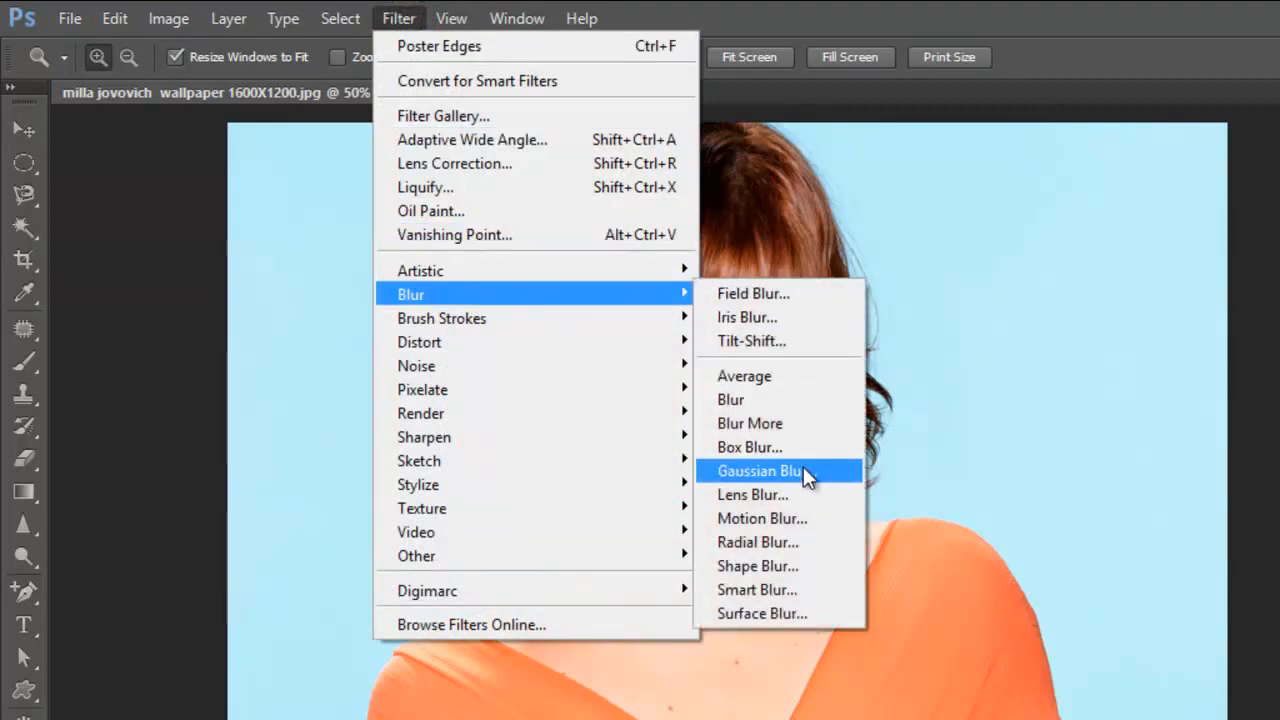
click(760, 470)
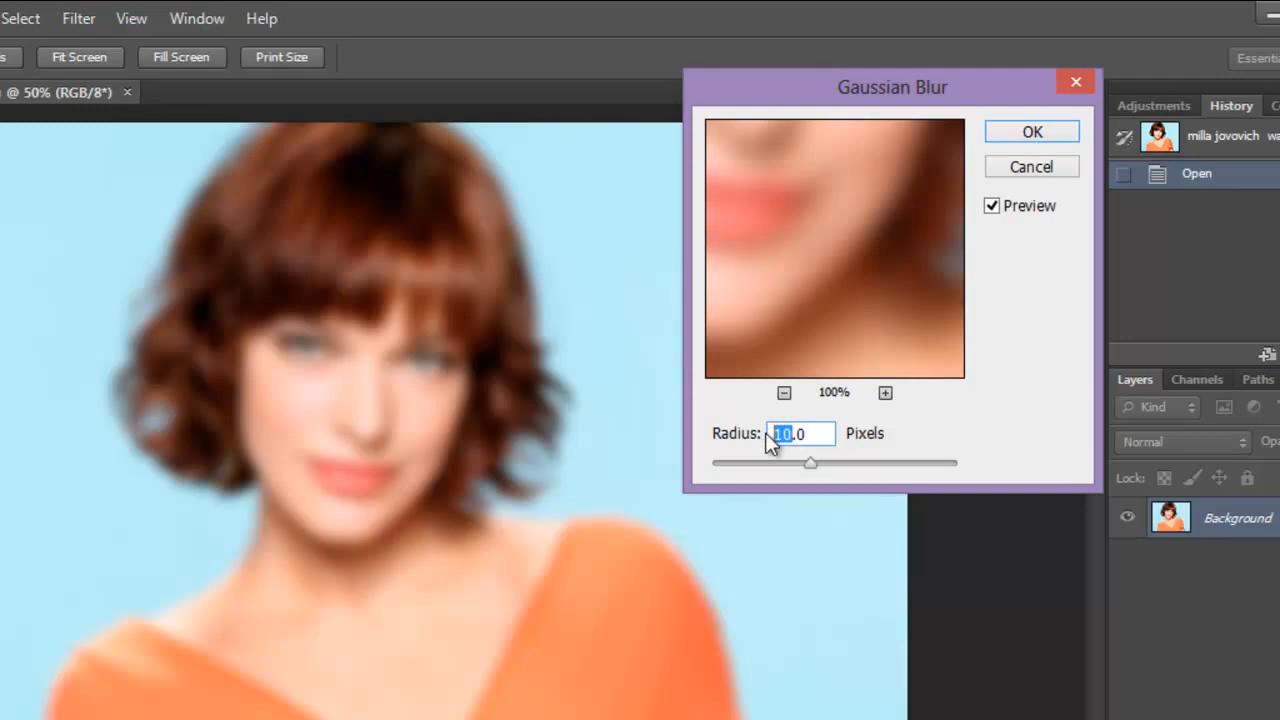
text(20.0)
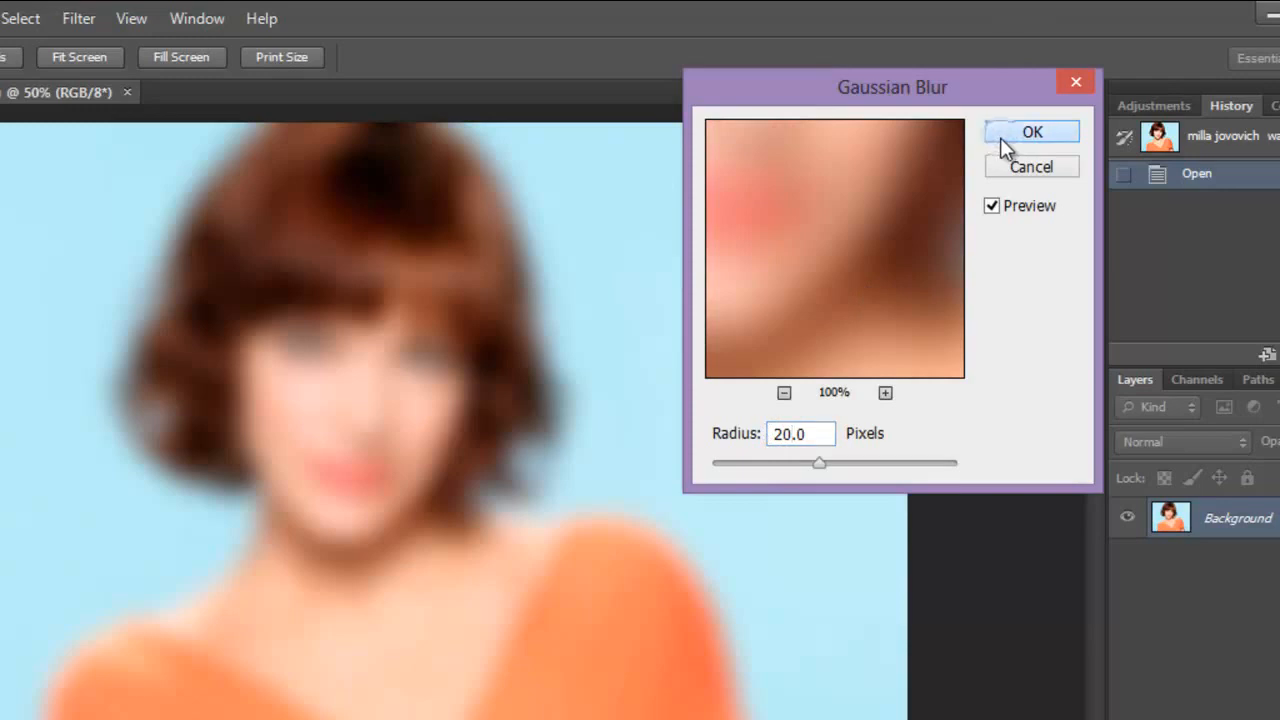
click(800, 433)
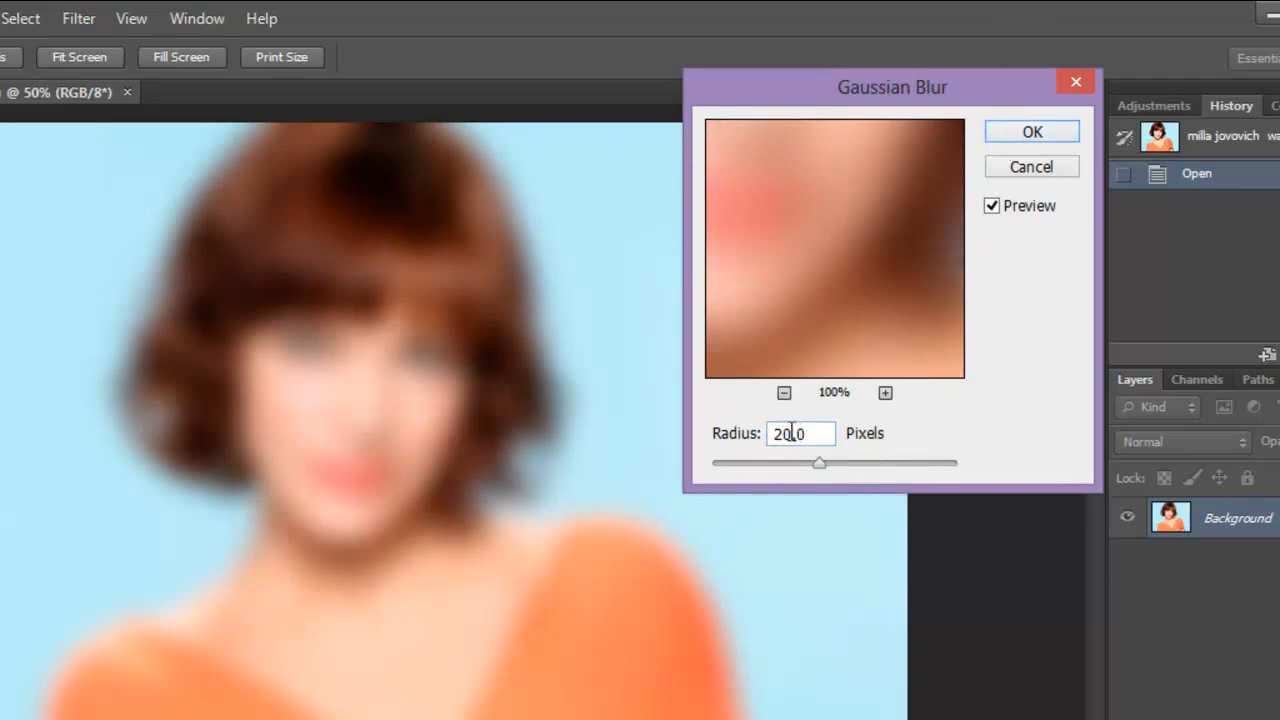
click(784, 392)
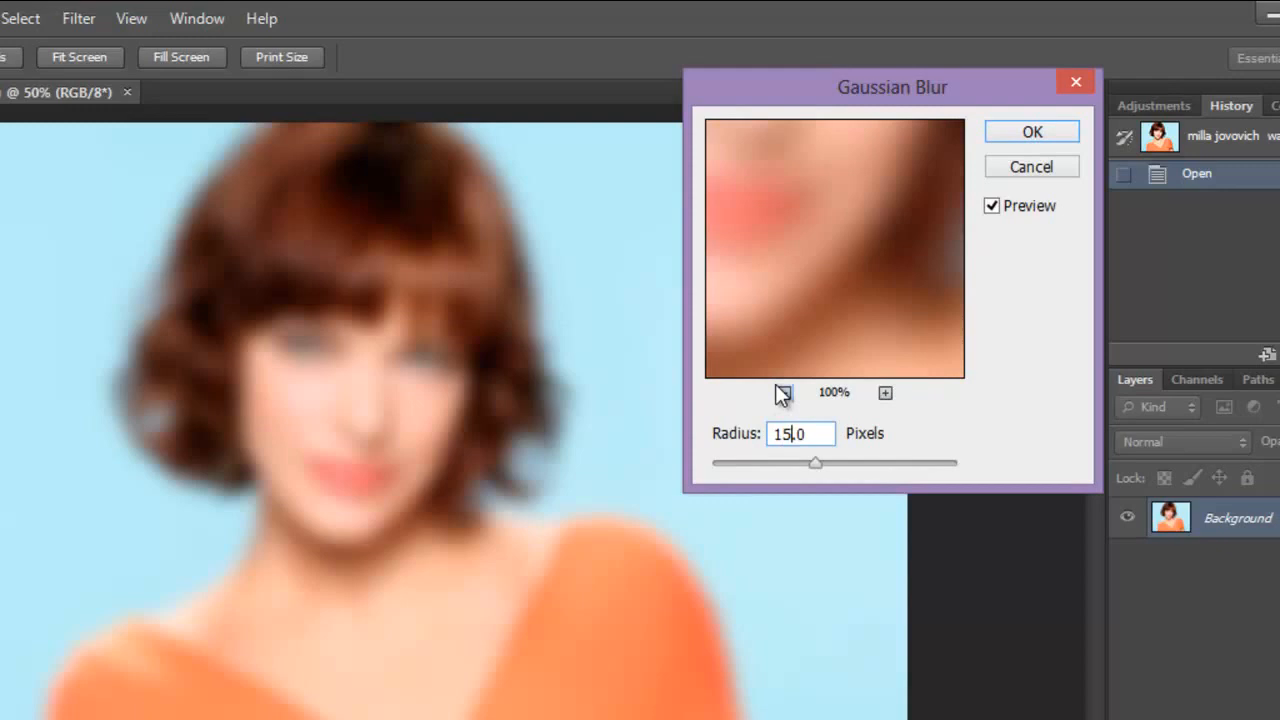
click(1031, 131)
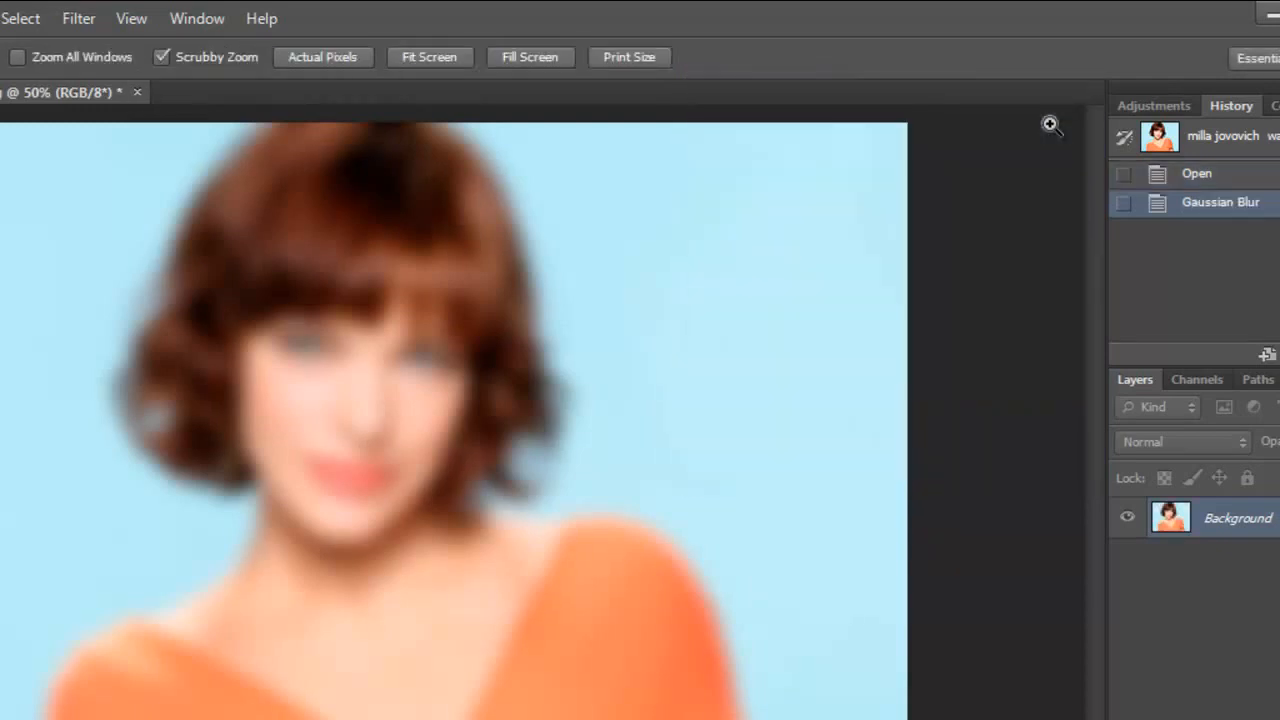
Step: Fade the Gaussian Blur in Darken mode at full opacity
click(113, 18)
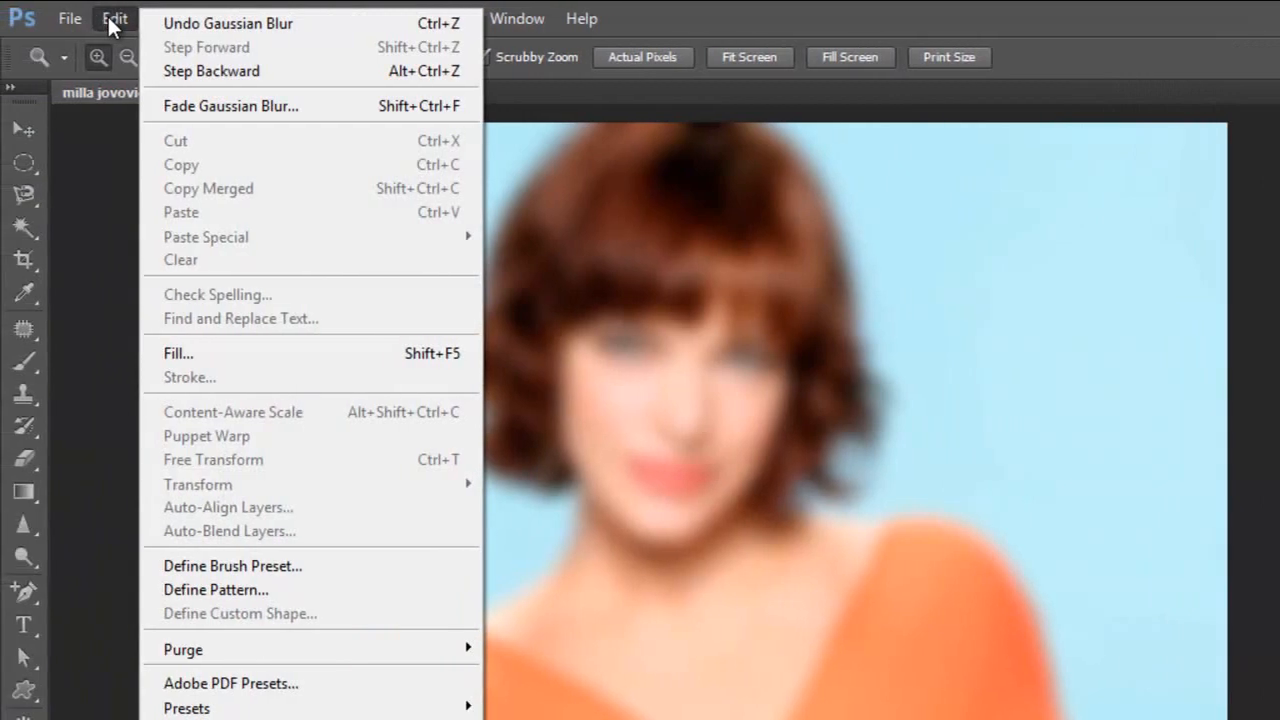
click(230, 105)
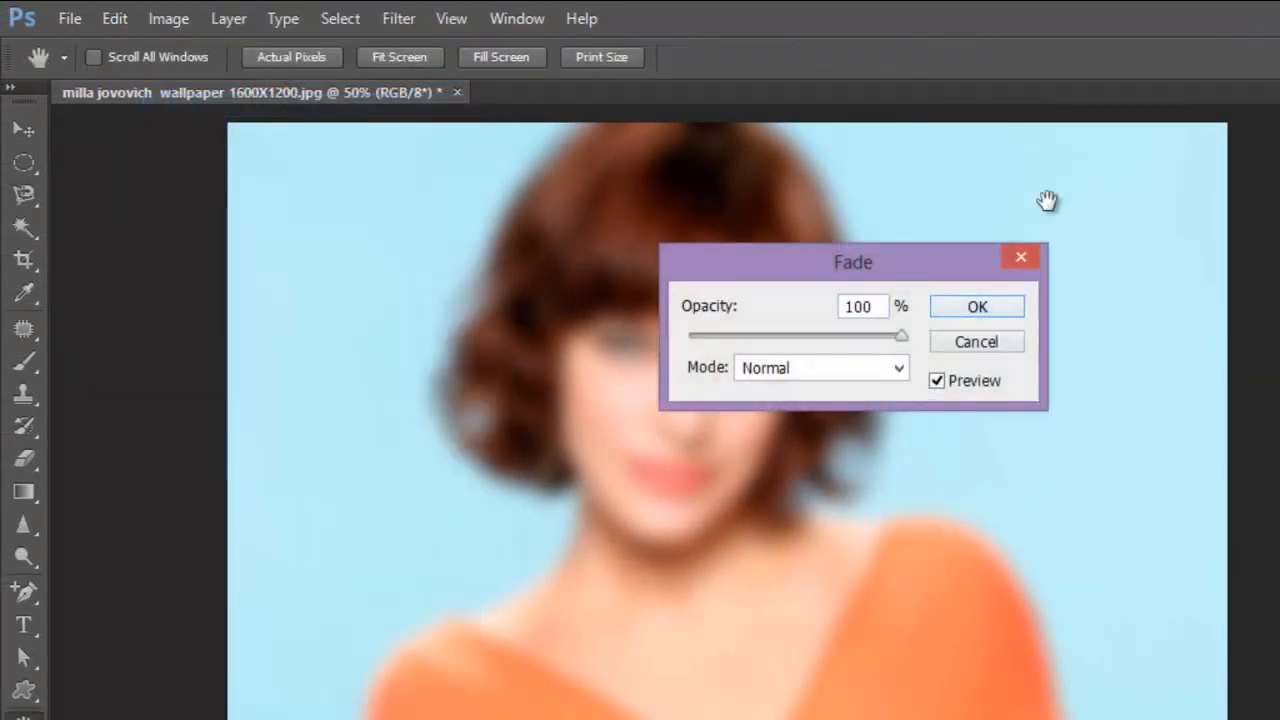
click(820, 367)
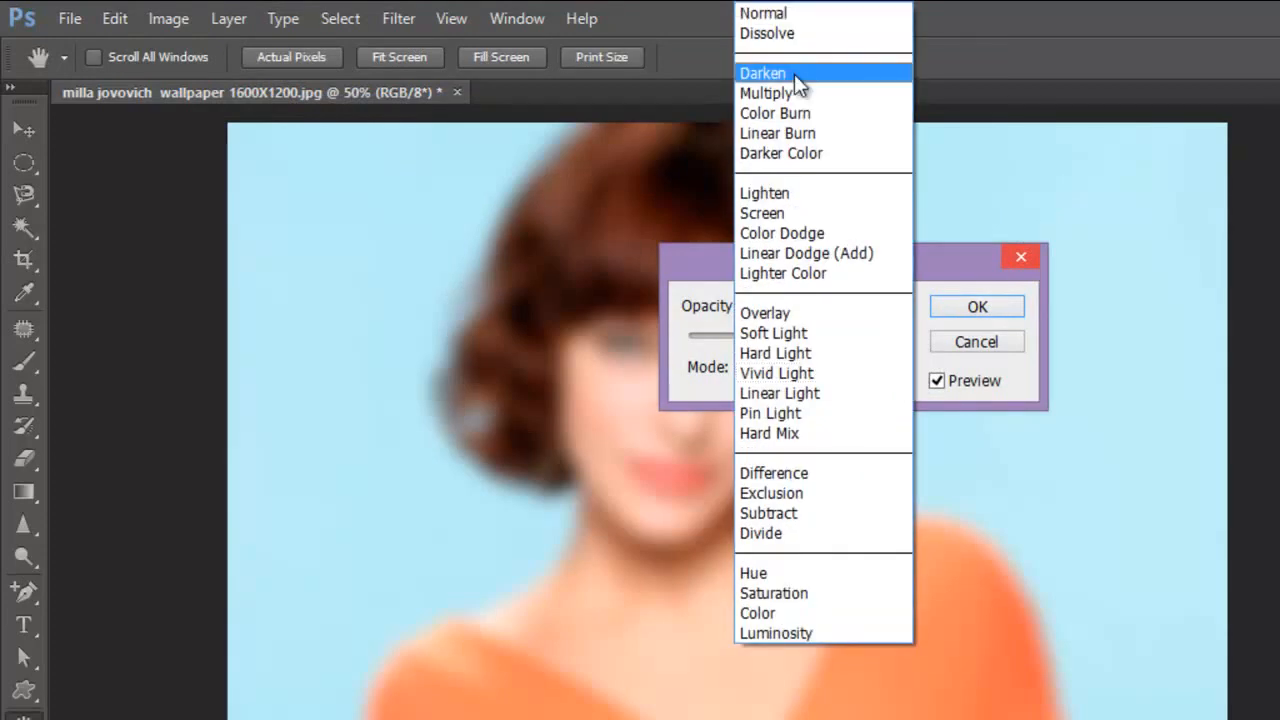
click(762, 73)
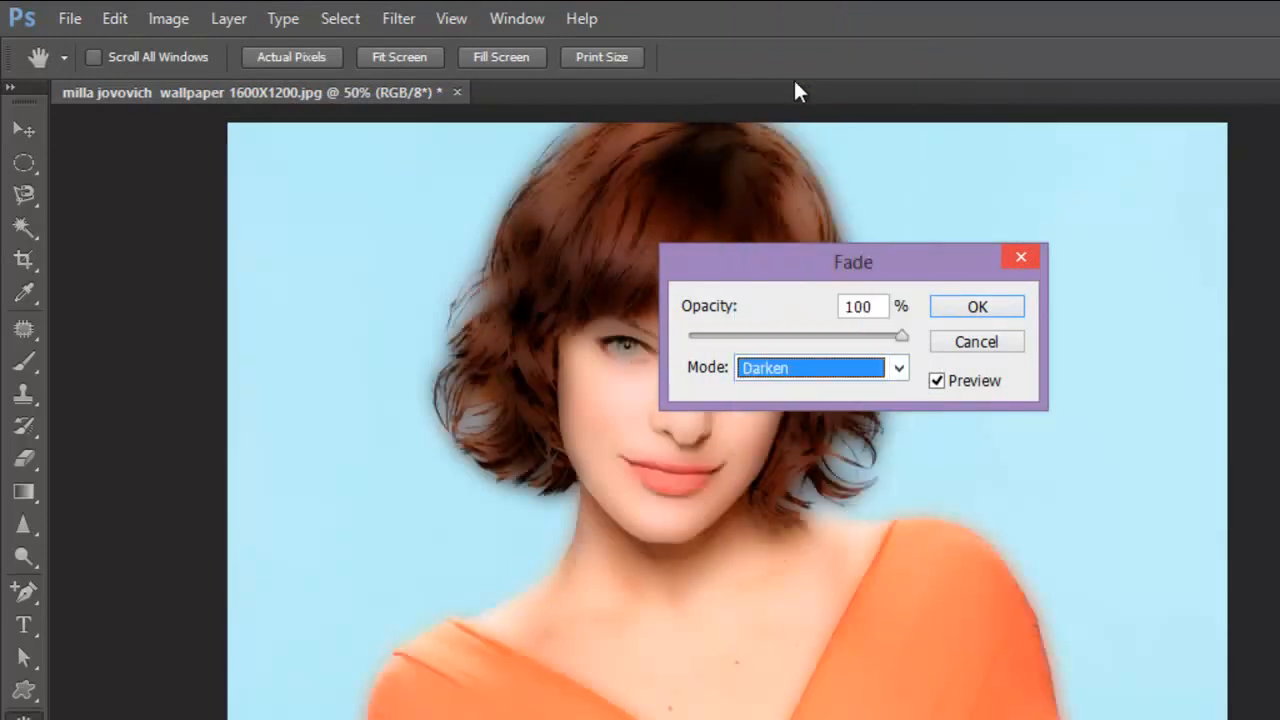
click(976, 306)
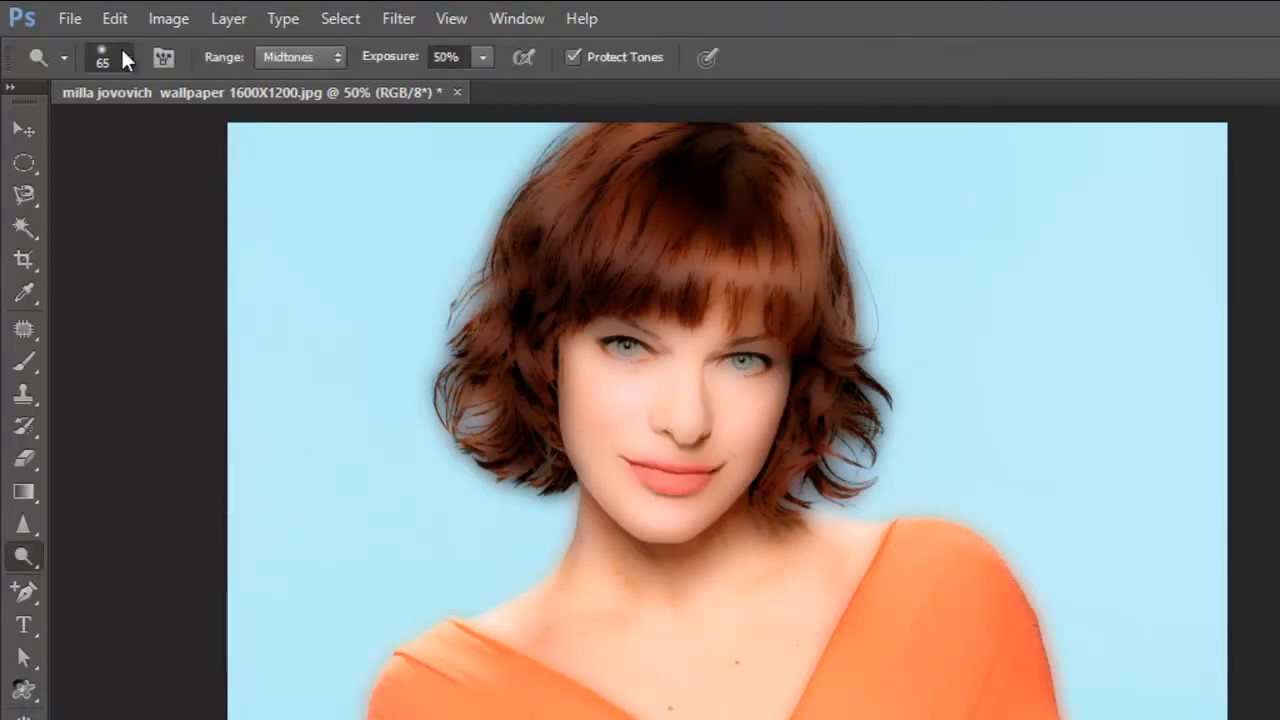
Step: Shrink the Burn tool brush to 28 px using the brush picker slider
click(125, 57)
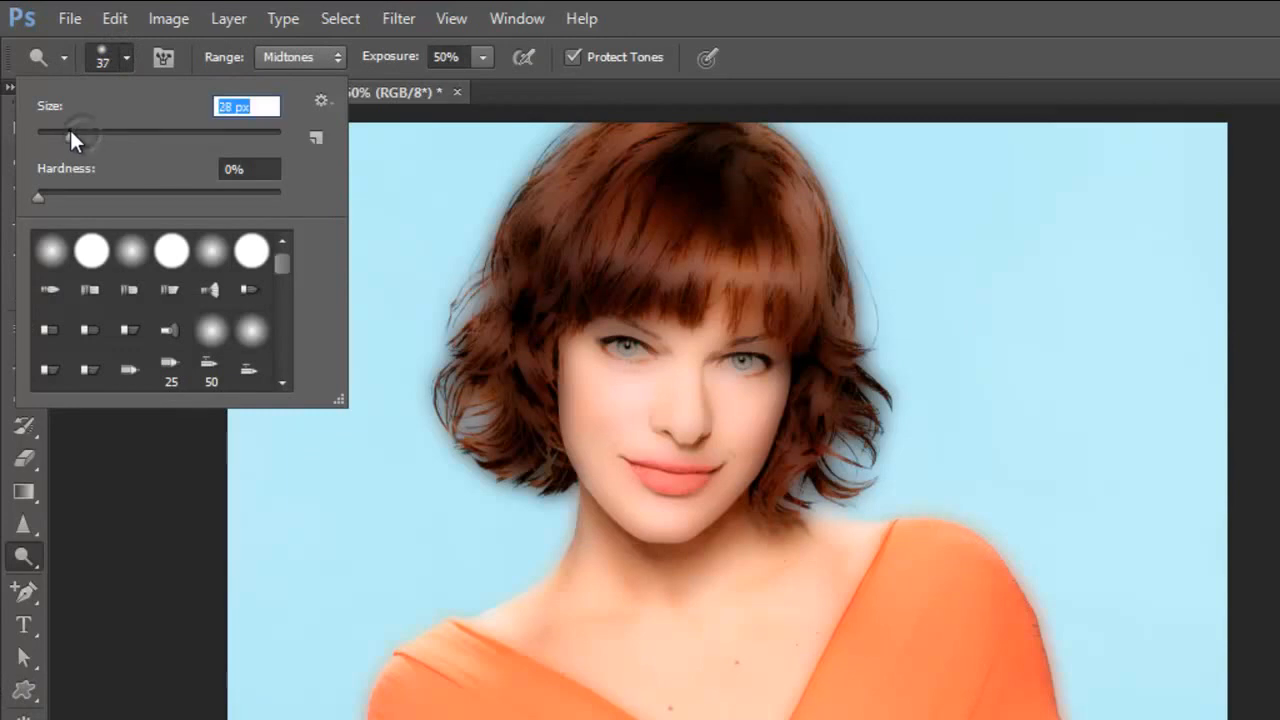
click(760, 365)
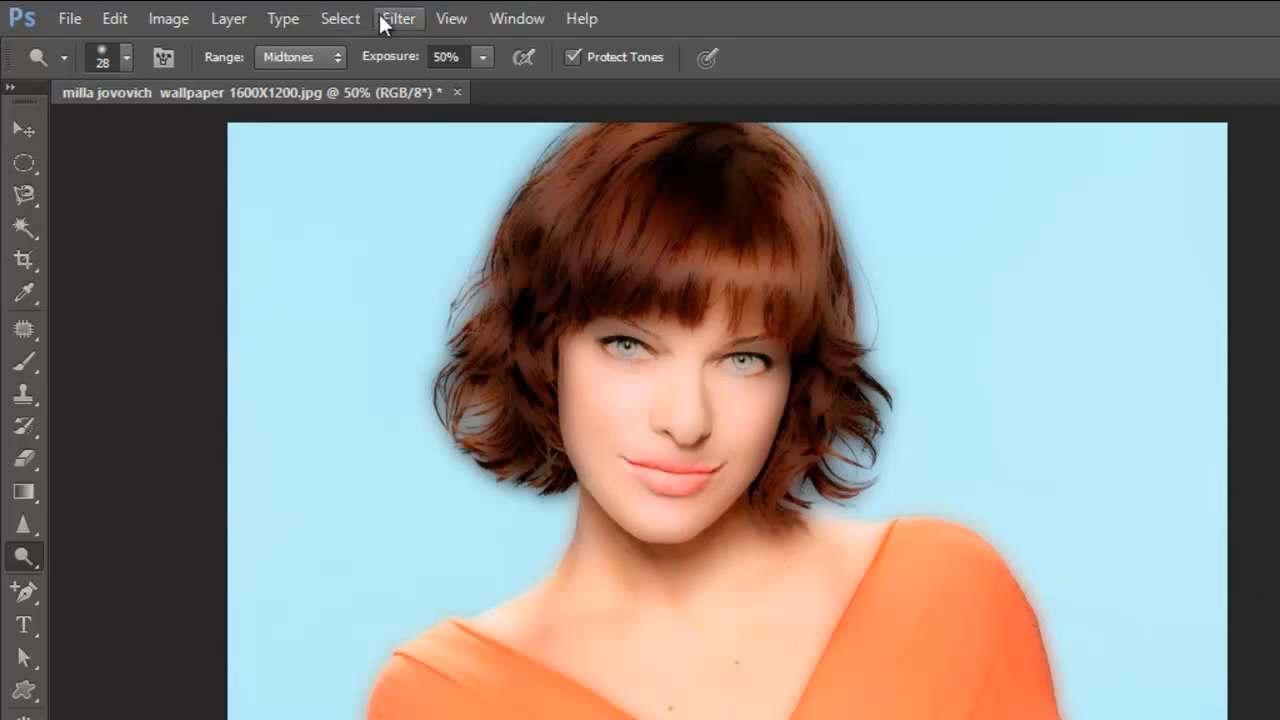
Step: Open the Poster Edges artistic filter to preview black outlines on the portrait
click(398, 18)
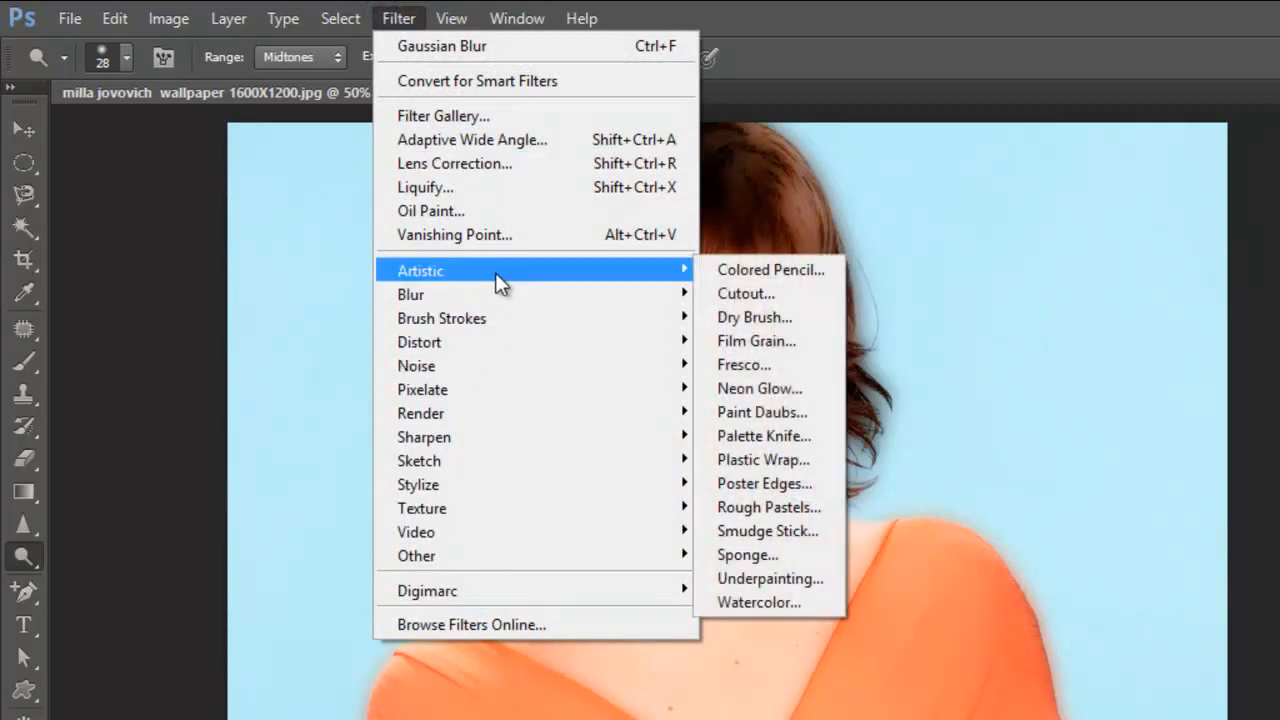
mouse_move(768, 483)
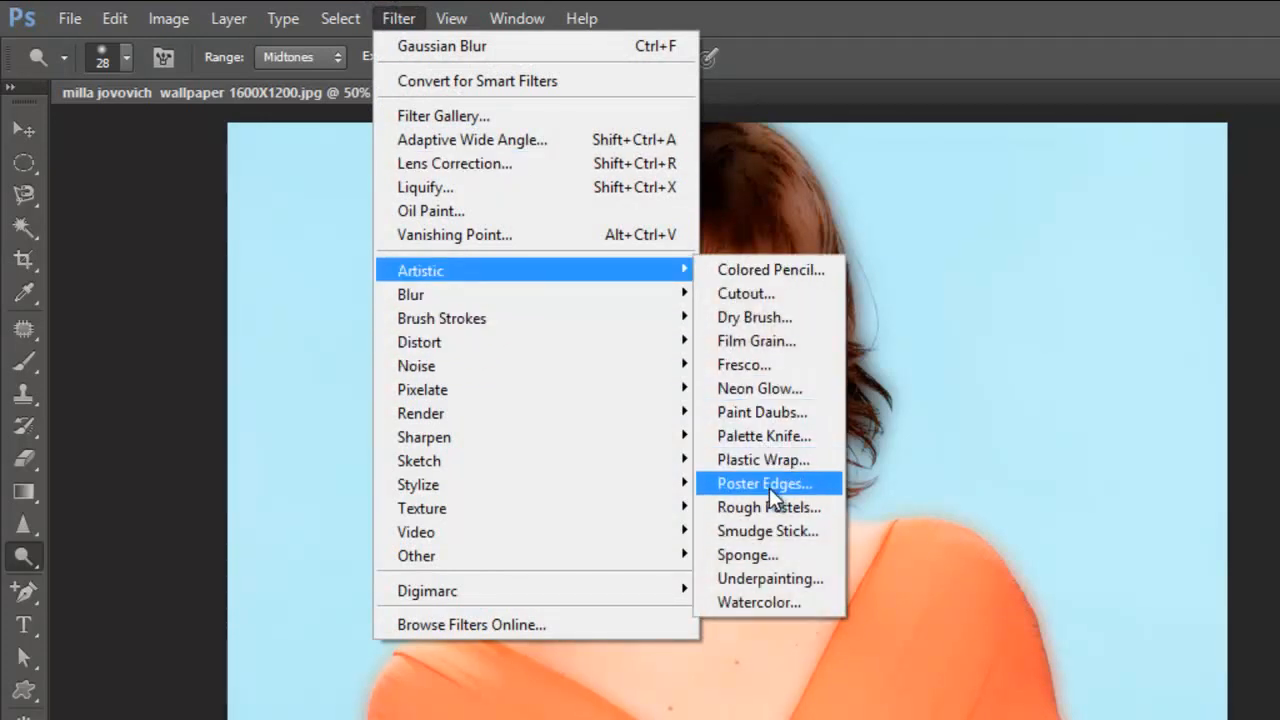
click(763, 483)
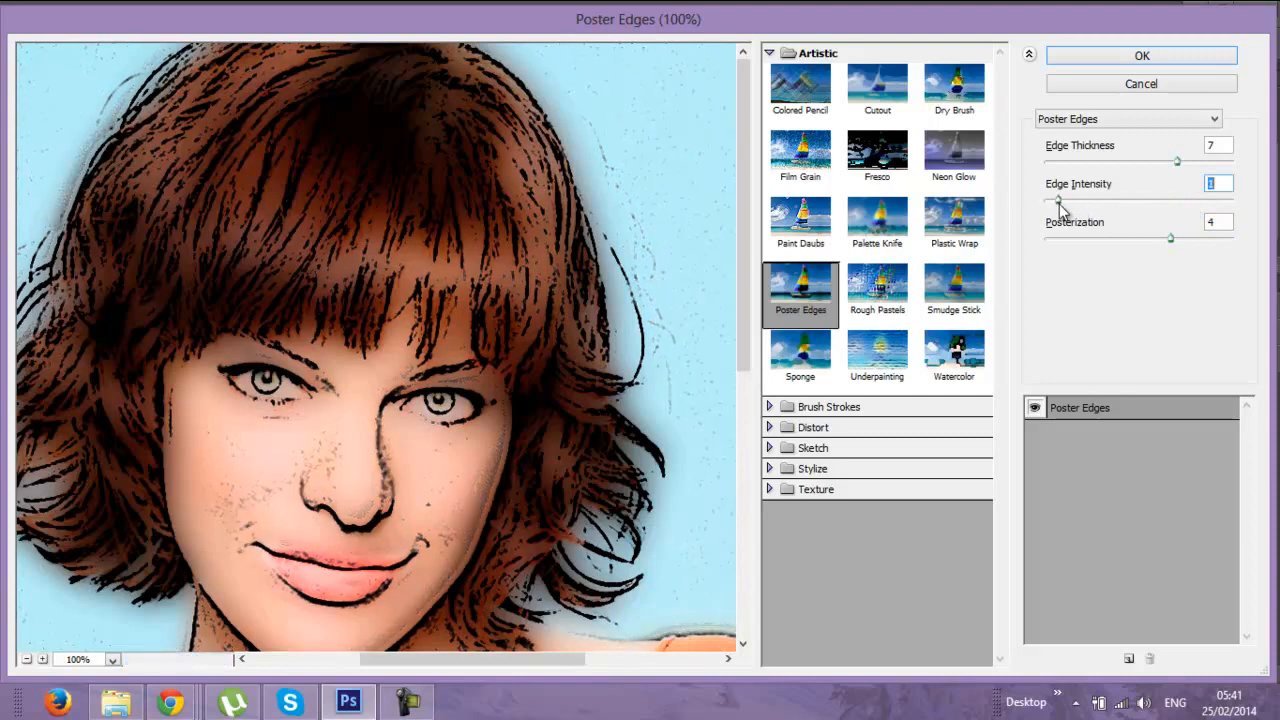
Step: Set Poster Edges to Edge Thickness 2, Edge Intensity 1, and maximum Posterization
drag(1058, 200, 1052, 200)
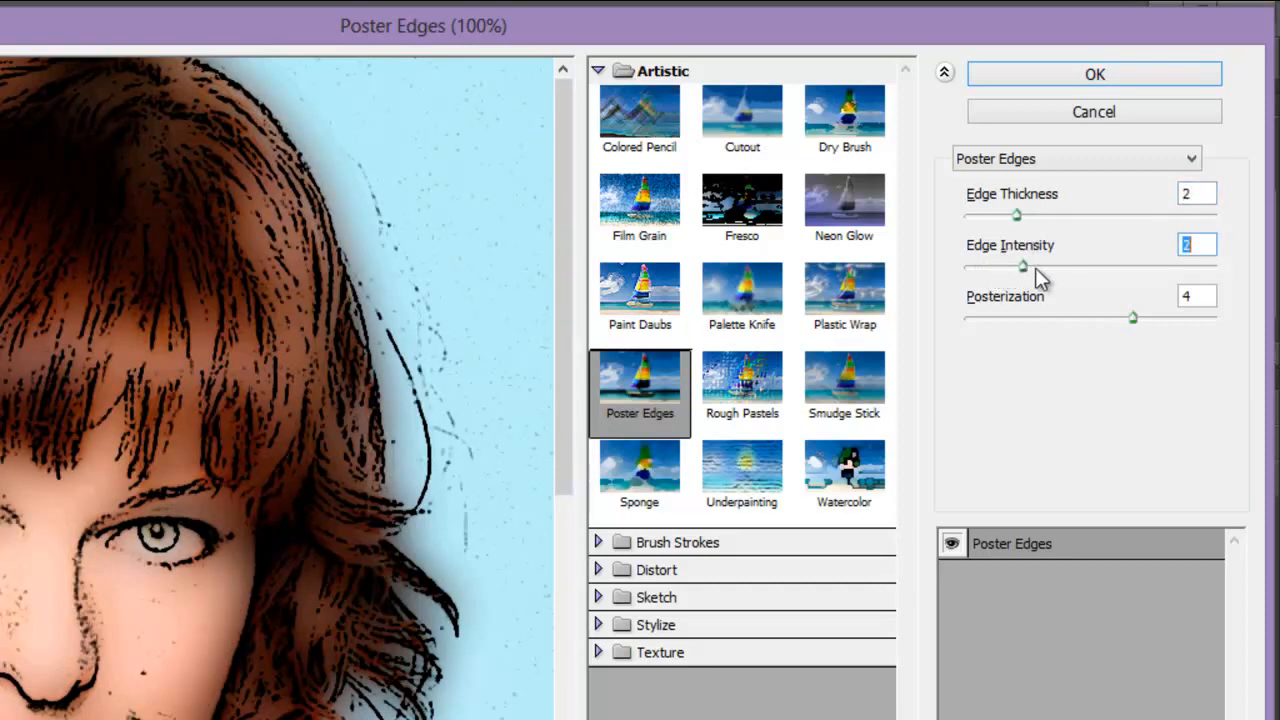
drag(1020, 265, 990, 265)
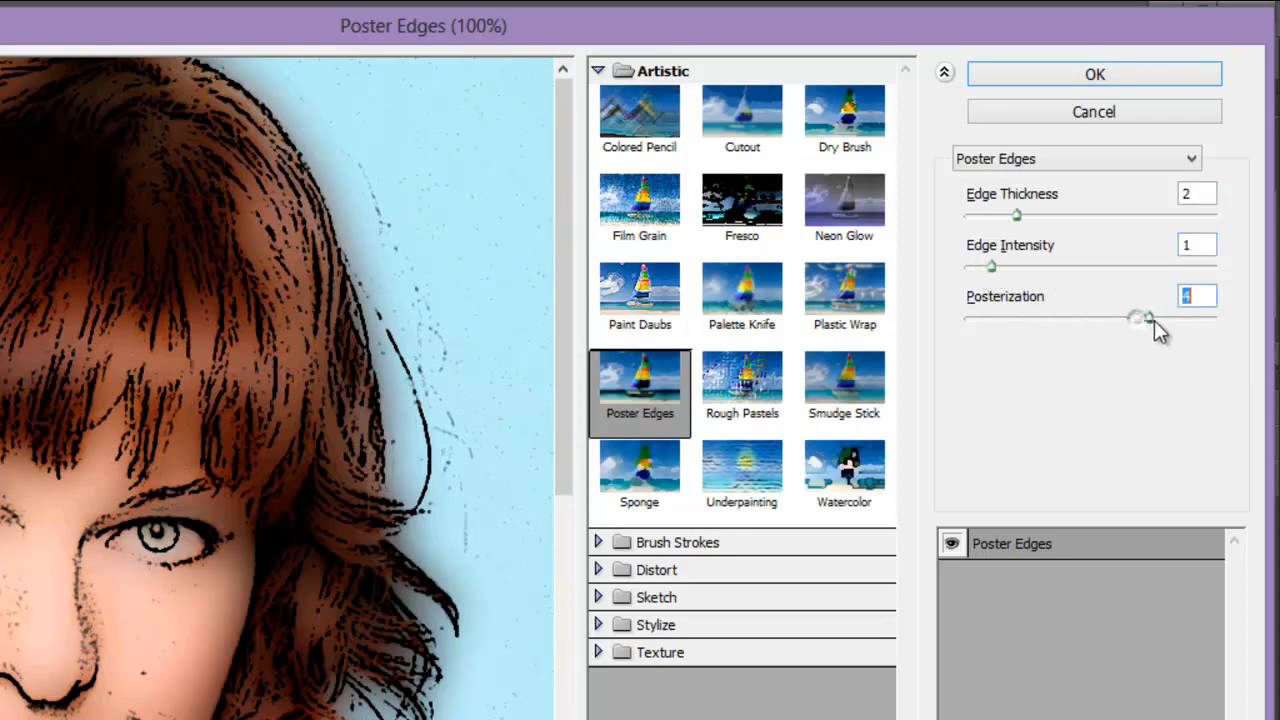
drag(1140, 318, 1215, 318)
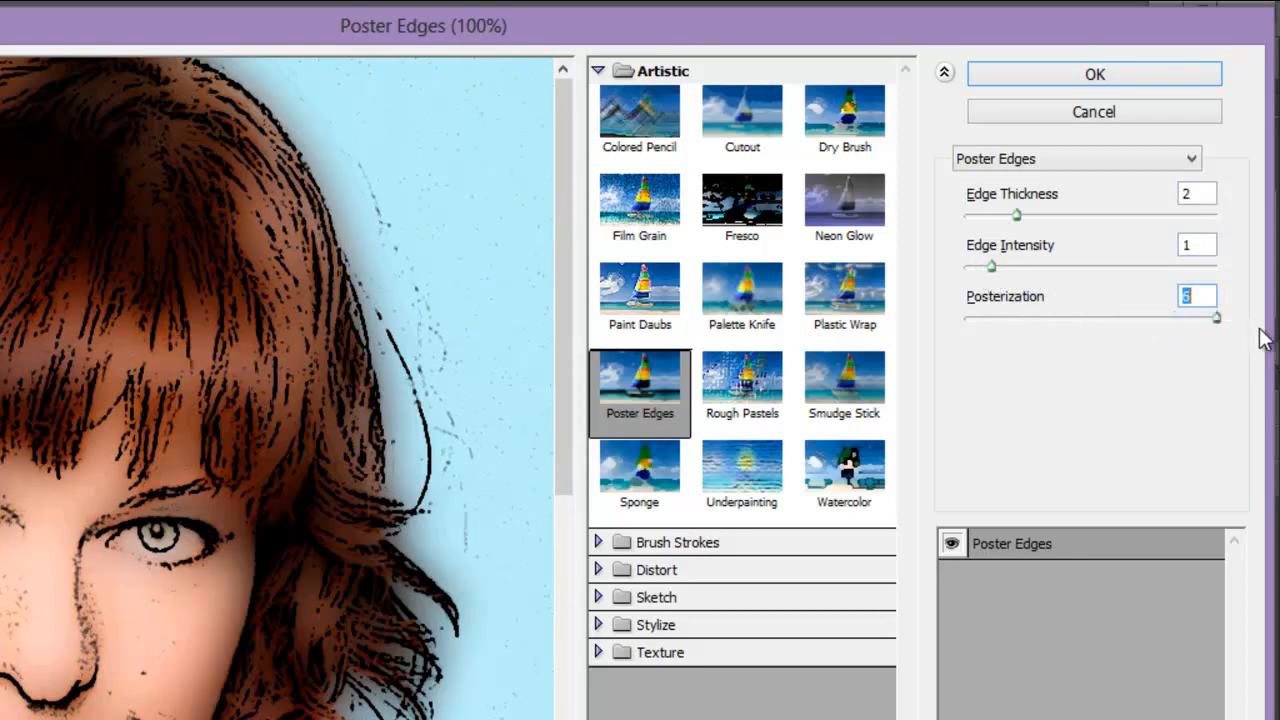
mouse_move(1233, 403)
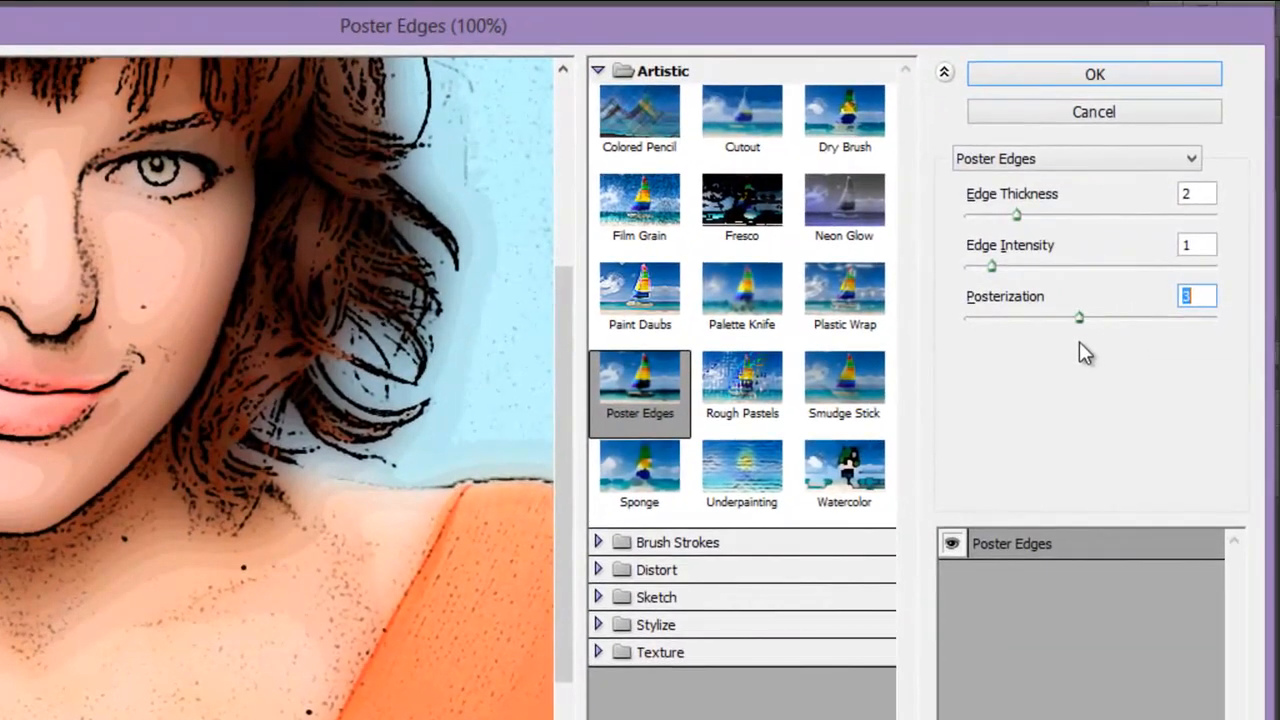
drag(1078, 317, 1215, 317)
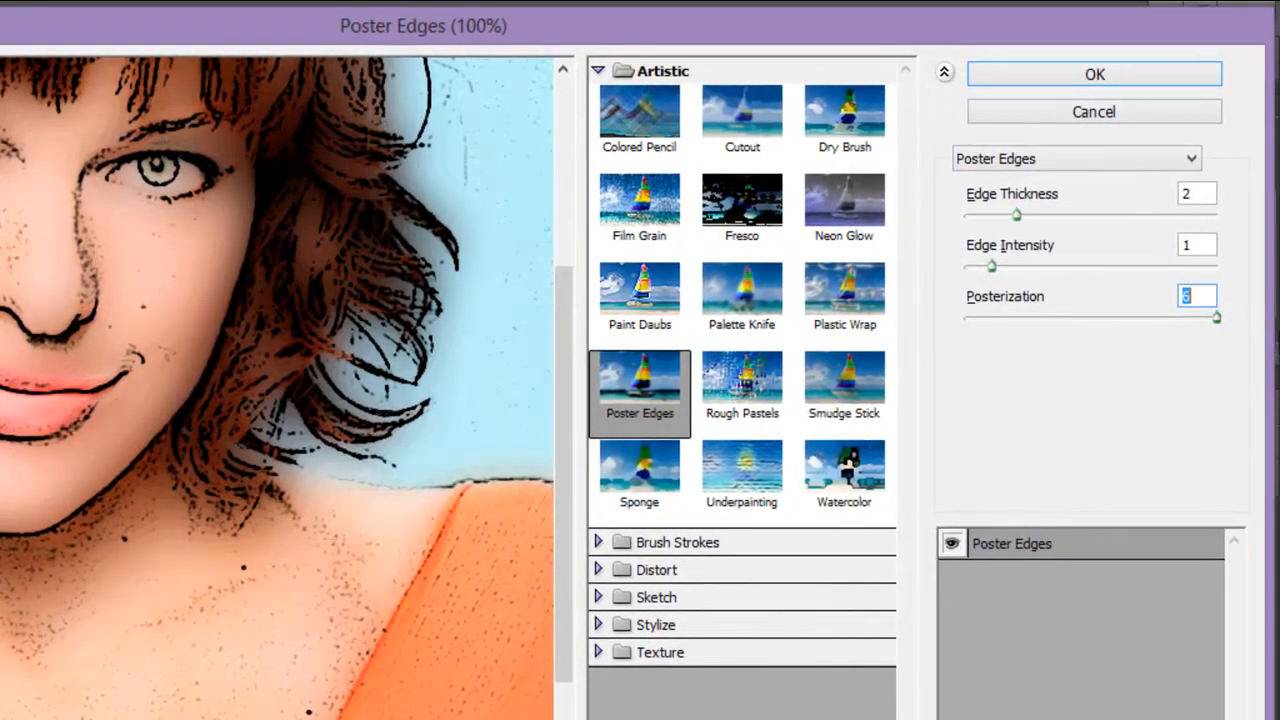
Step: Confirm the Filter Gallery so Poster Edges is applied to the portrait
click(1094, 74)
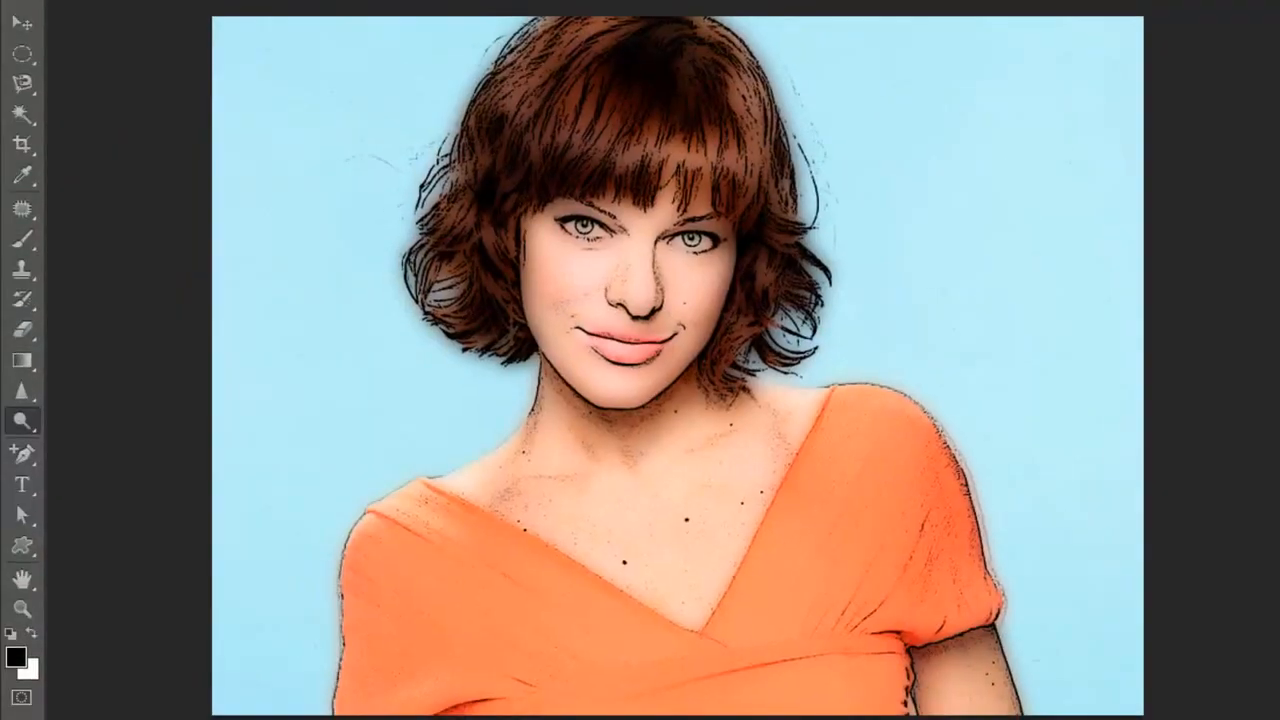
mouse_move(1117, 413)
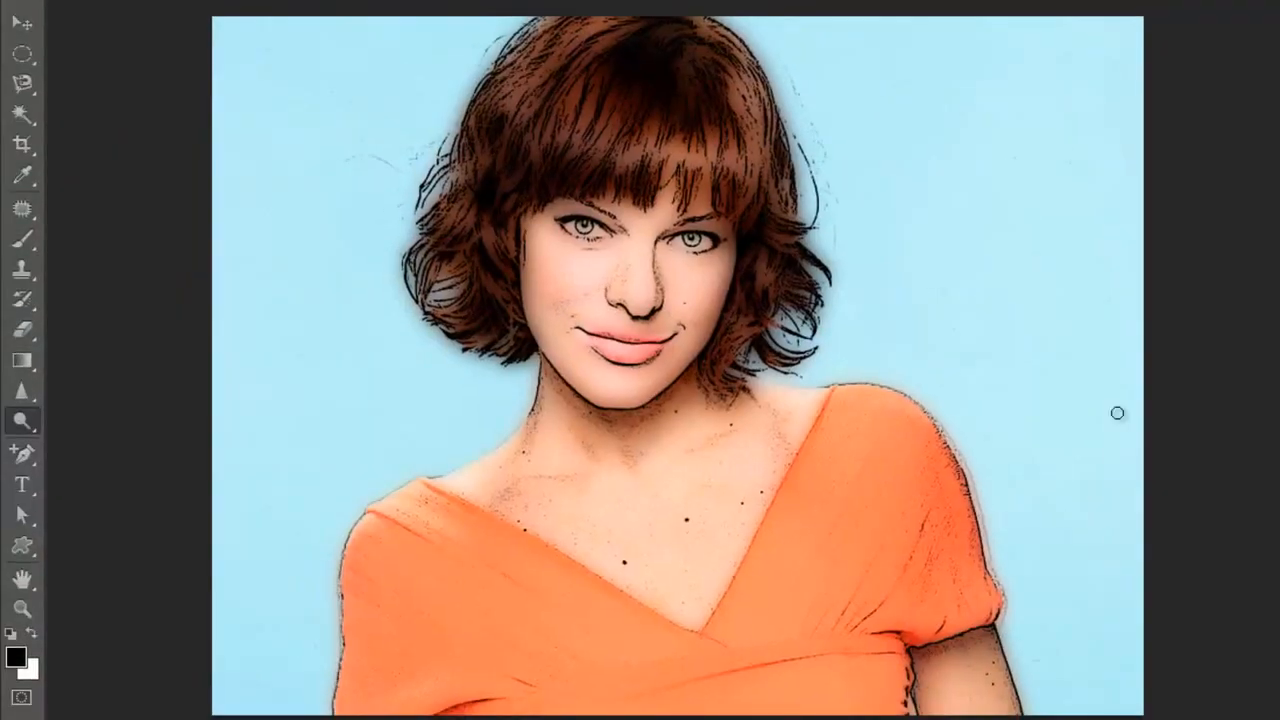
mouse_move(1123, 407)
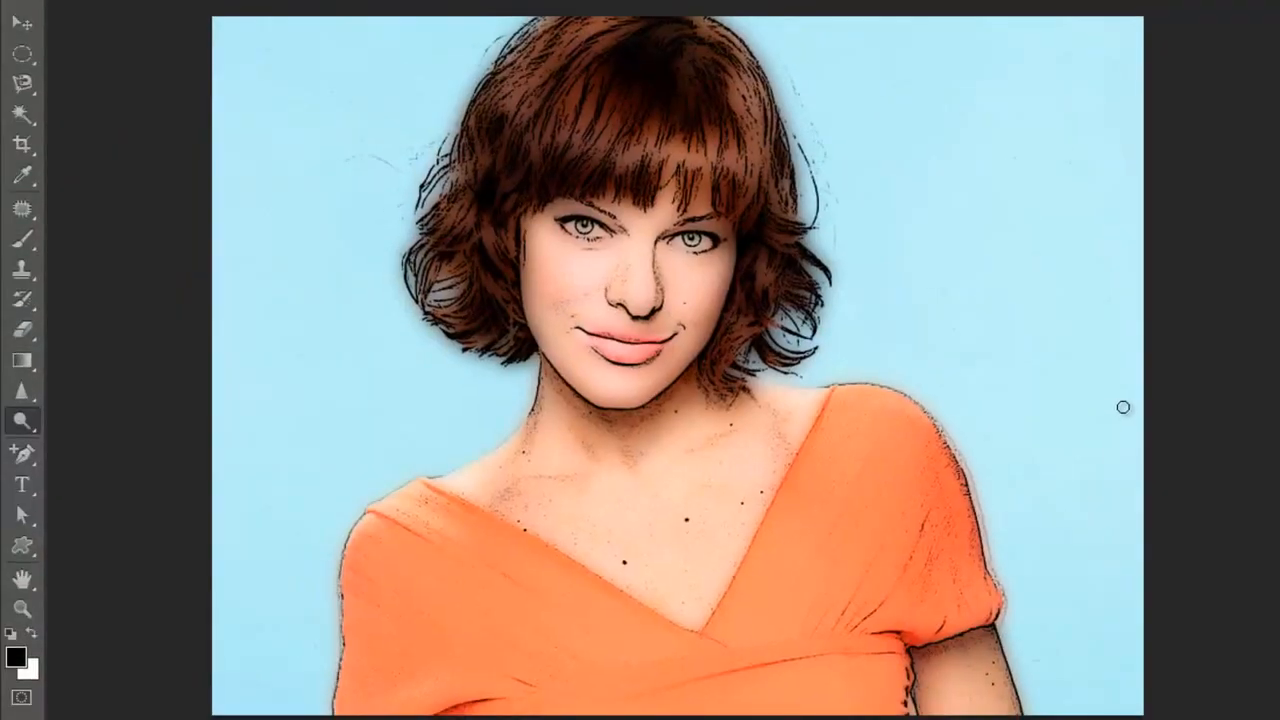